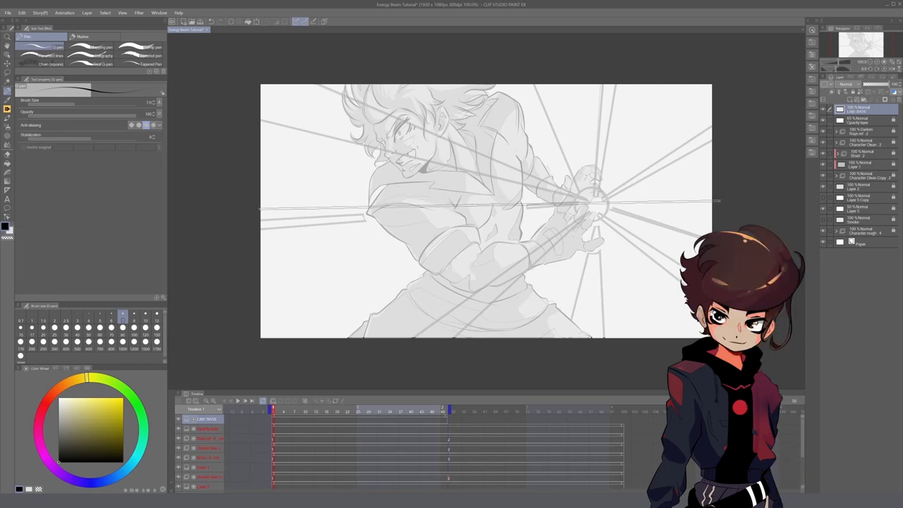
- Draw a straight black line horizontally across the frame on the new animation cel
drag(261, 206, 712, 201)
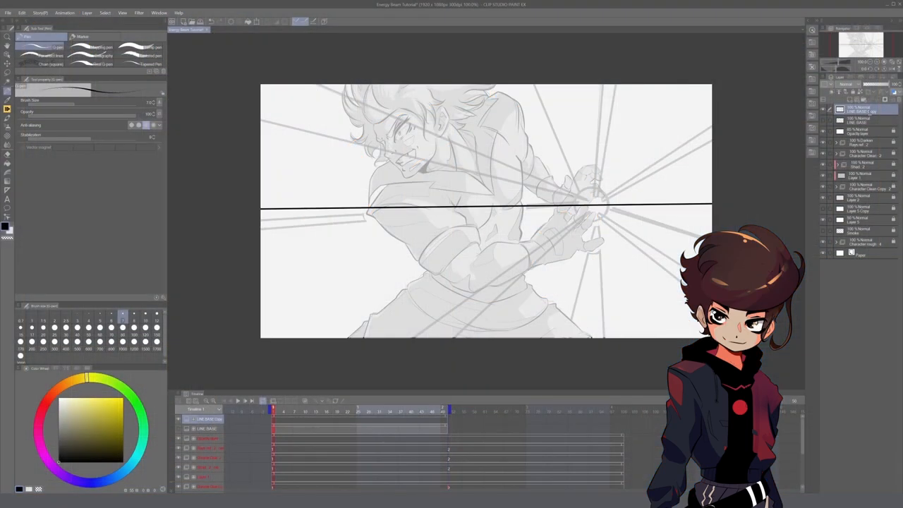
- Replace the horizontal line with two beam lines from the sphere to the lower-left edge
click(863, 112)
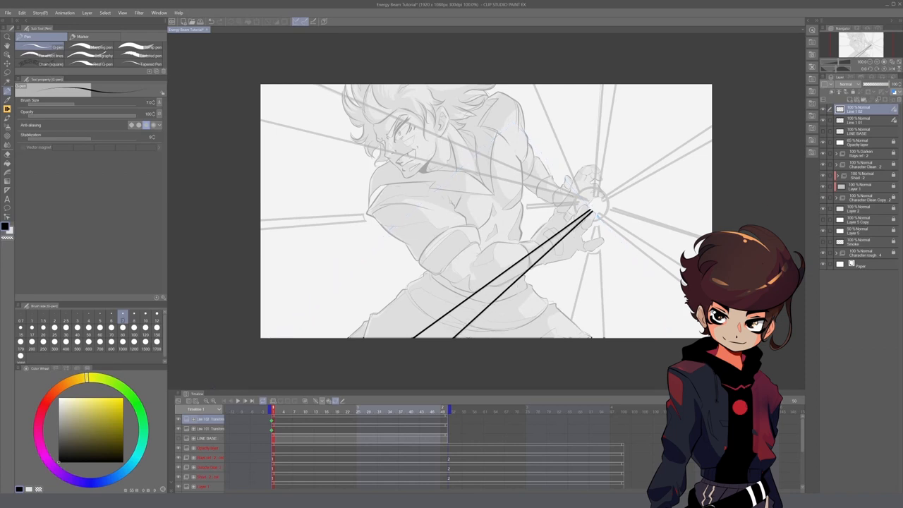
- Add timeline frames and redraw the beam pair so it swings toward the upper right
click(857, 111)
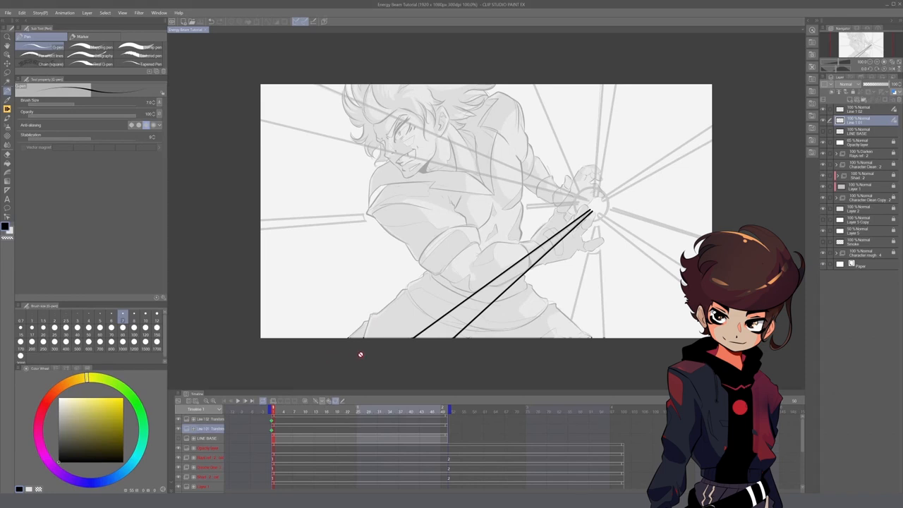
click(316, 412)
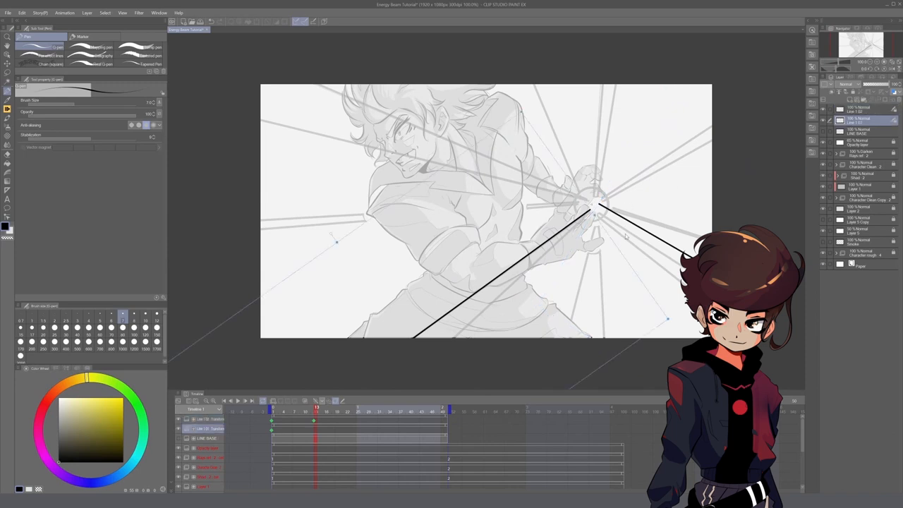
click(273, 410)
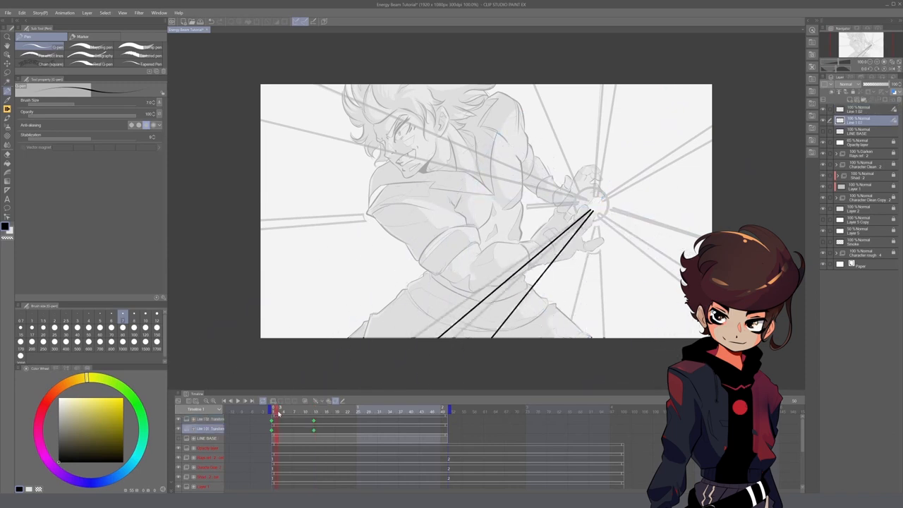
click(309, 420)
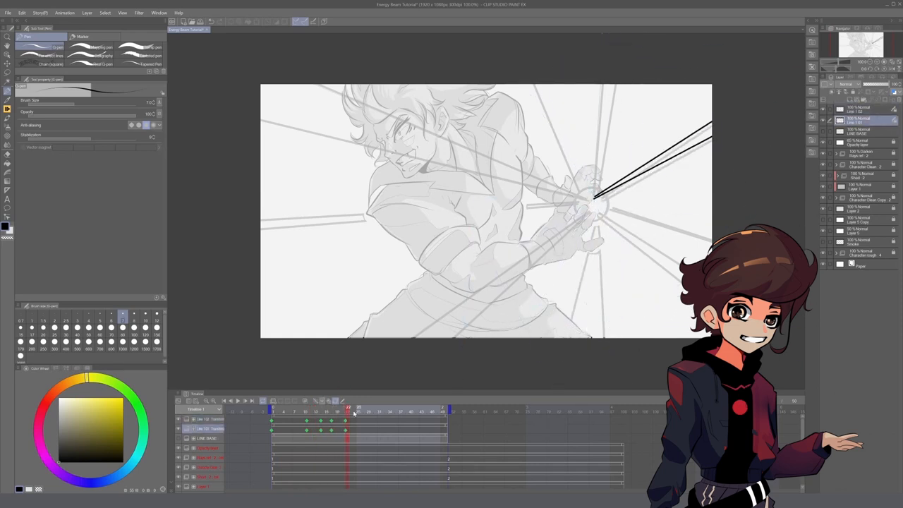
- Turn off the character and background layers so only the black ray lines show
click(354, 409)
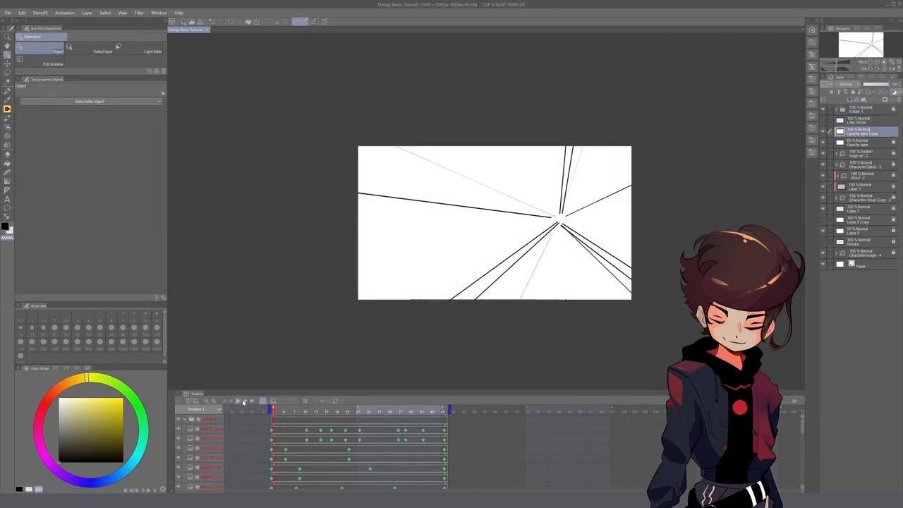
click(243, 400)
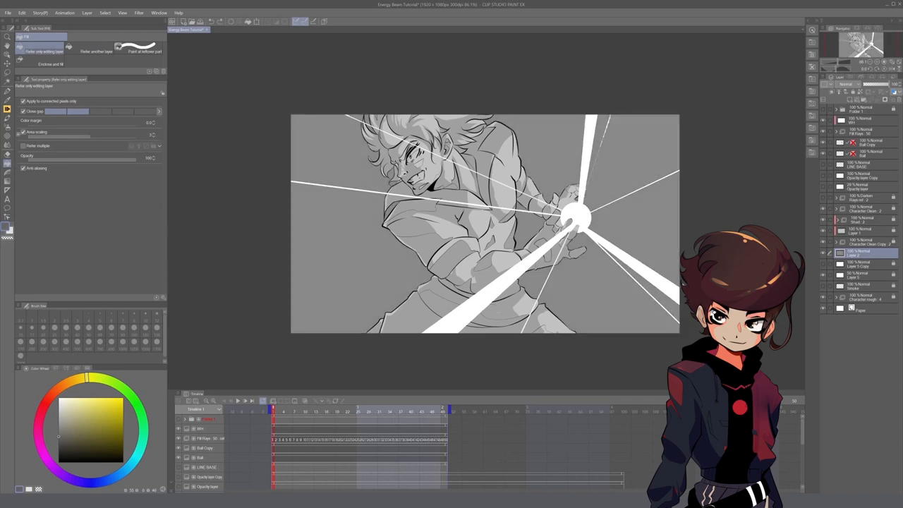
- Draw horizontal streak bars on a new layer over the rays, ready for blurring
click(237, 400)
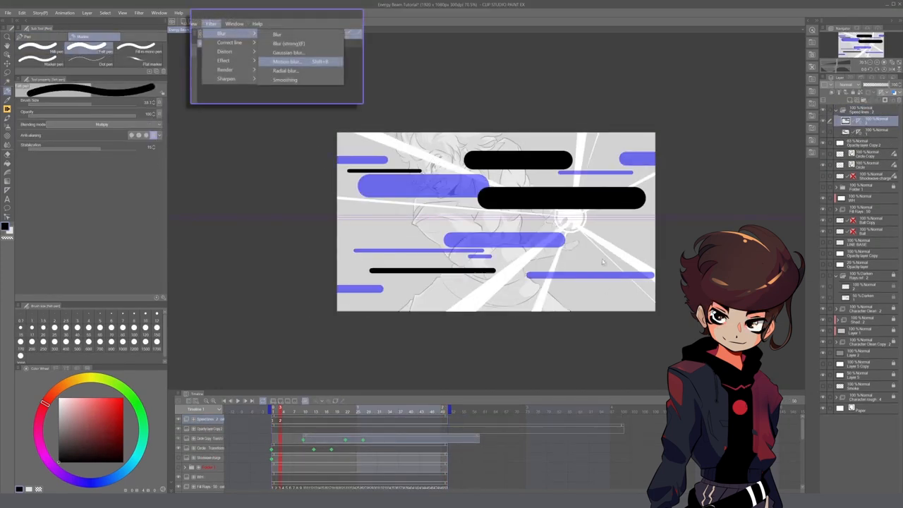
- Apply Motion blur at Strength 26, Direction Backward, to smear the streaks into speed lines
click(287, 62)
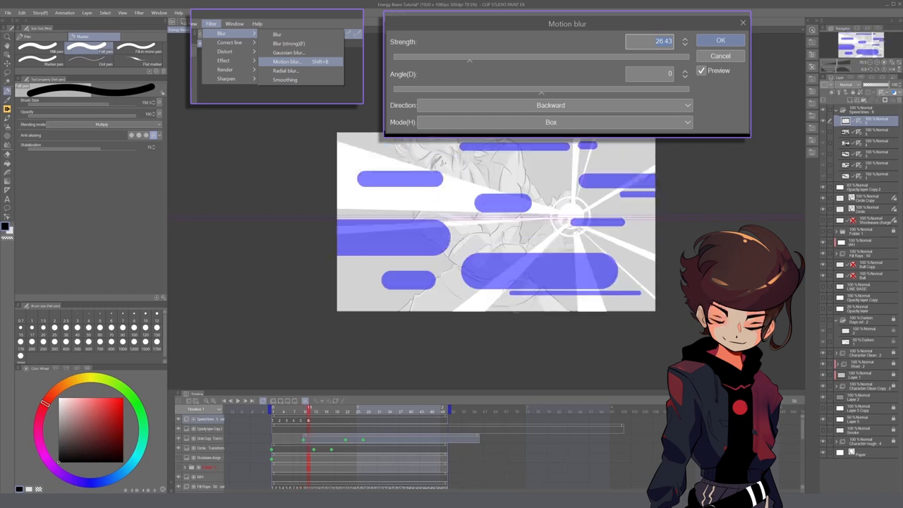
click(719, 39)
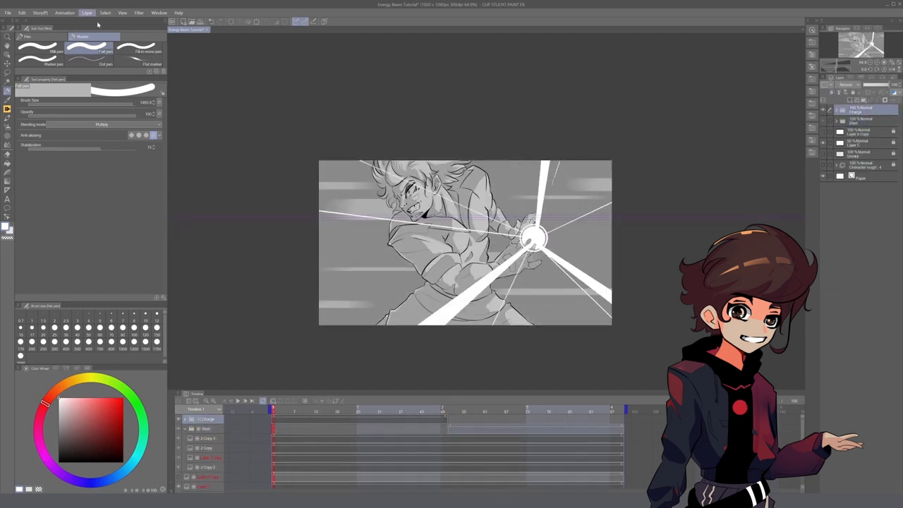
- Create a 2D camera folder from the Animation menu and keyframe a tighter zoom on the sphere
click(65, 13)
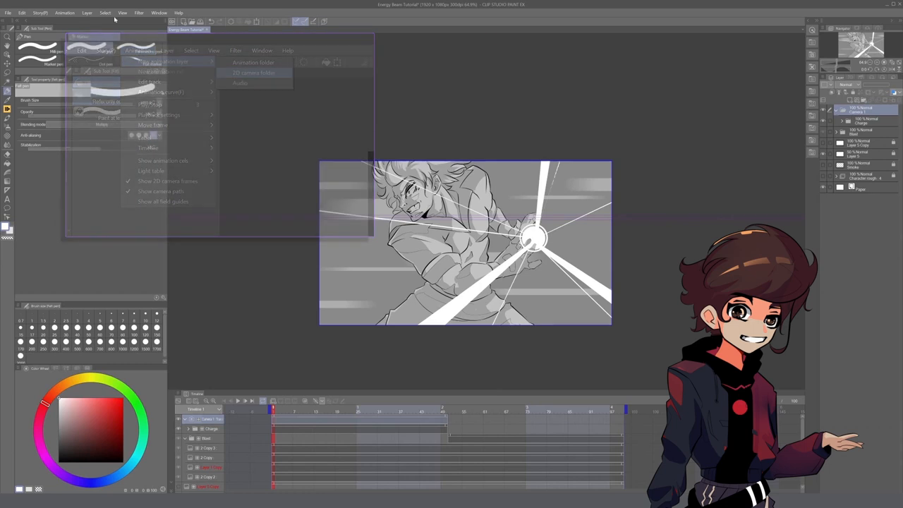
click(254, 73)
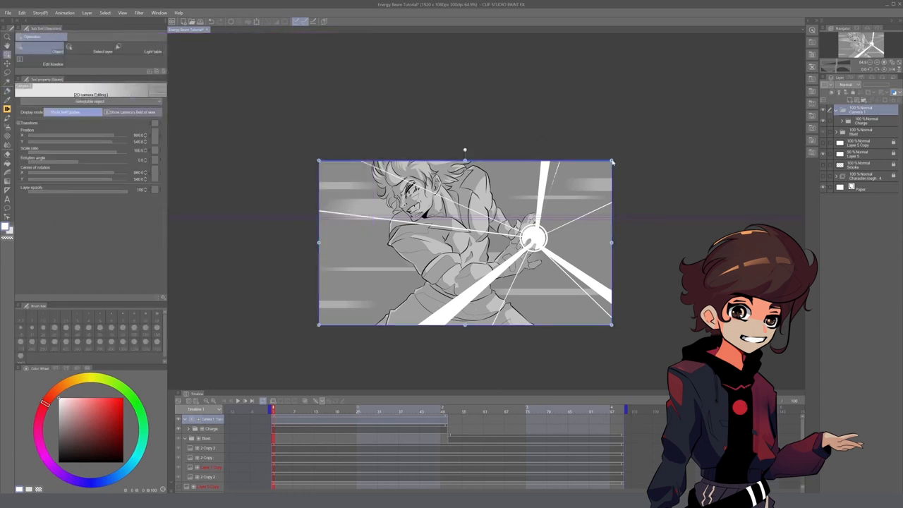
click(133, 113)
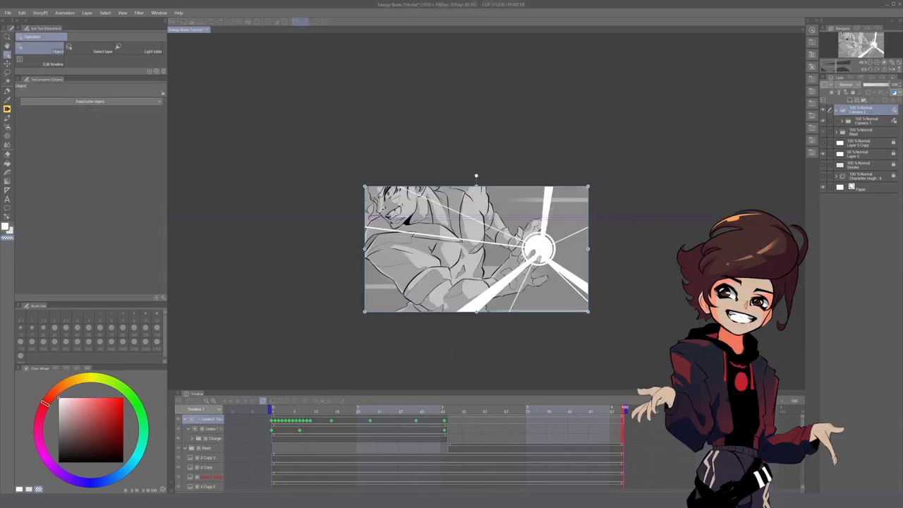
click(237, 400)
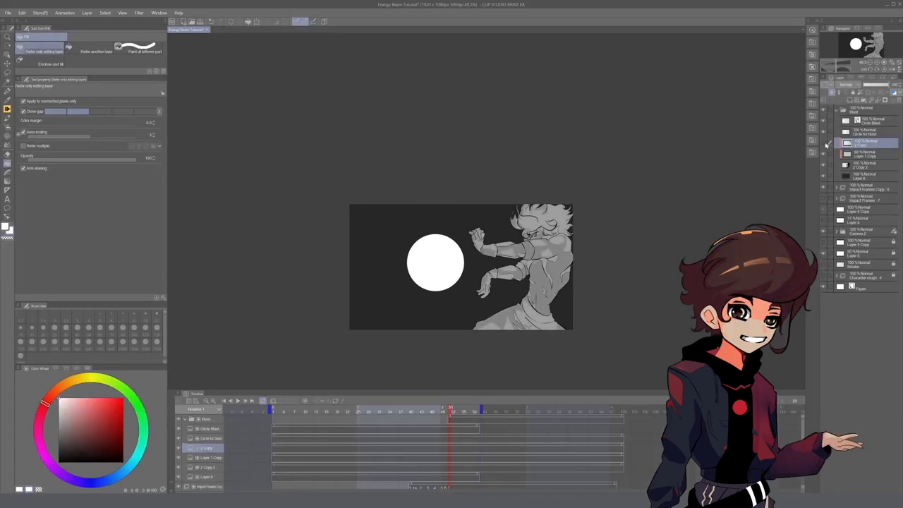
- Fill a dark background layer and draw a solid white blast sphere beside the character
click(868, 154)
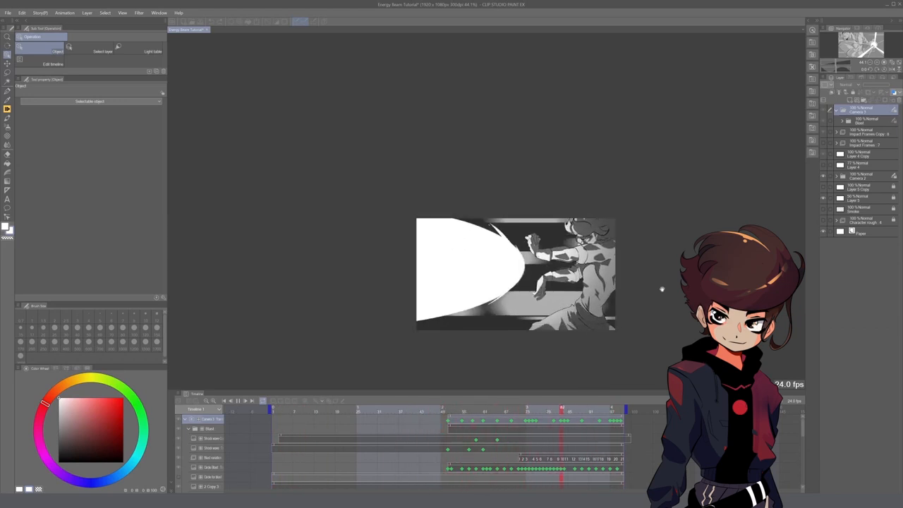
- Play back the timeline to review the ray burst and beam blast frames
click(299, 411)
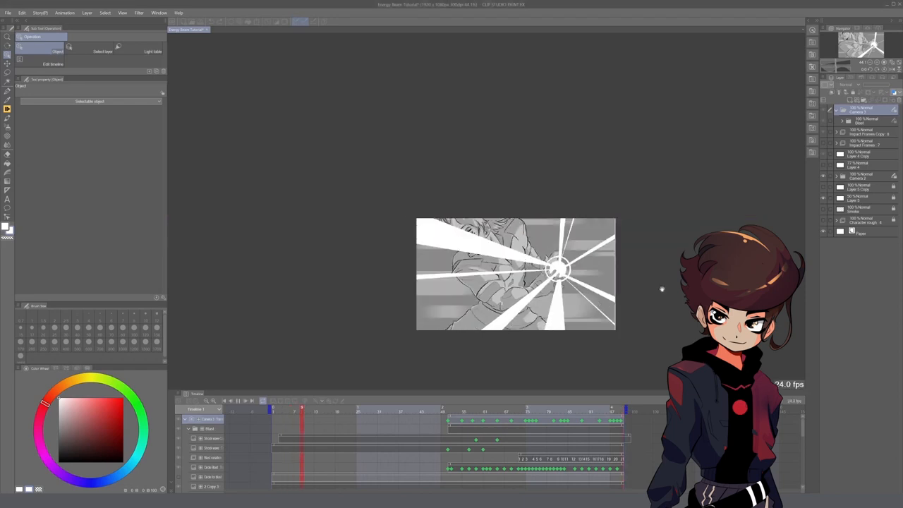